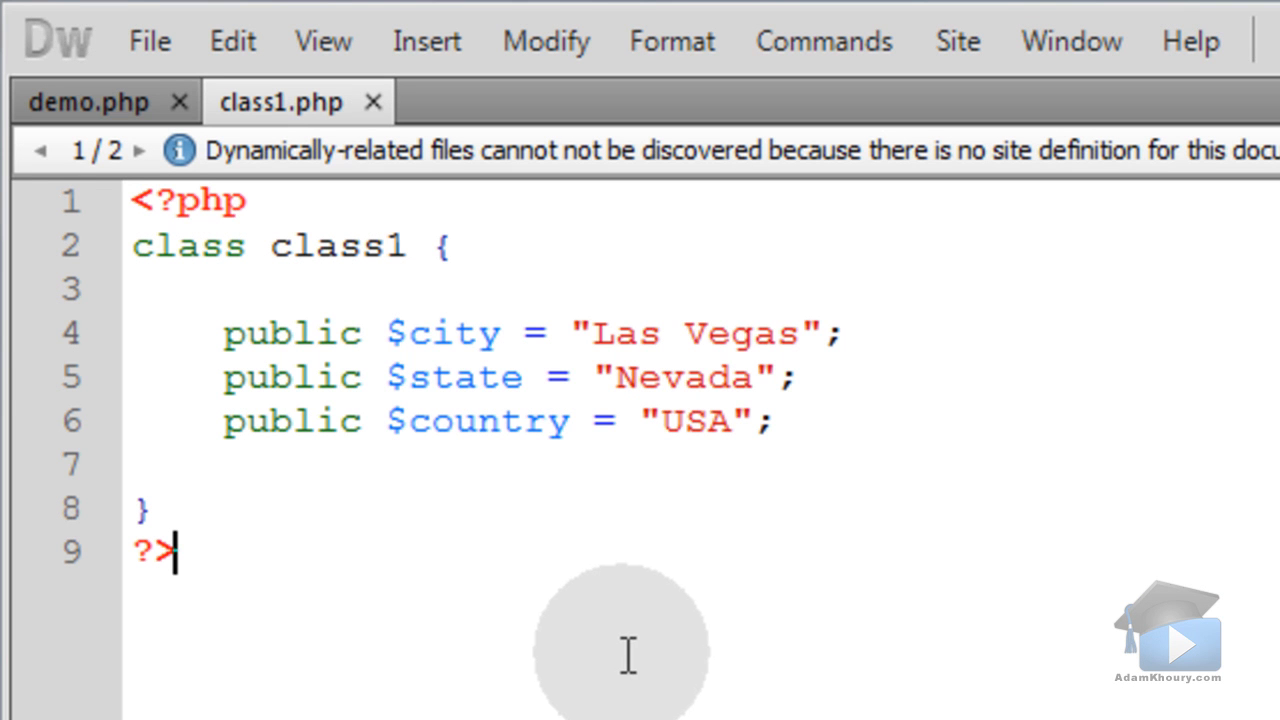
mouse_move(418, 292)
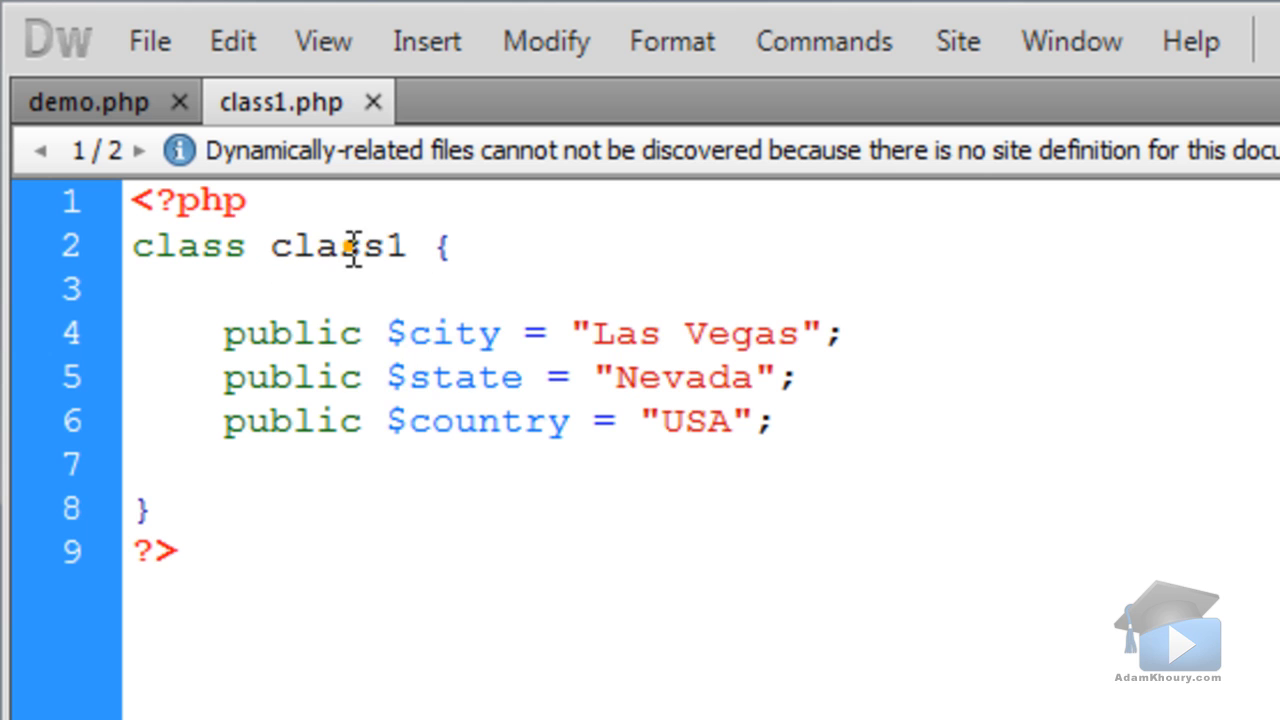
- In demo.php, create $myObj = new class1(), picking class1 from code hints
double_click(338, 246)
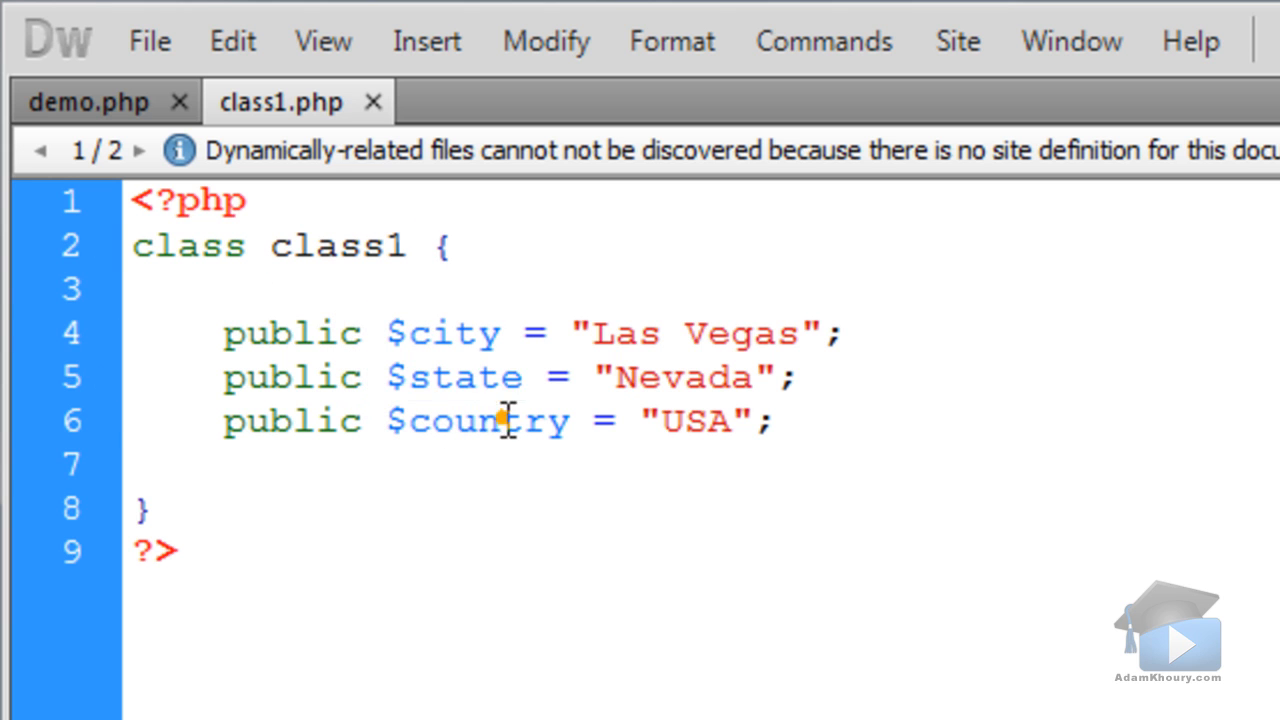
click(89, 100)
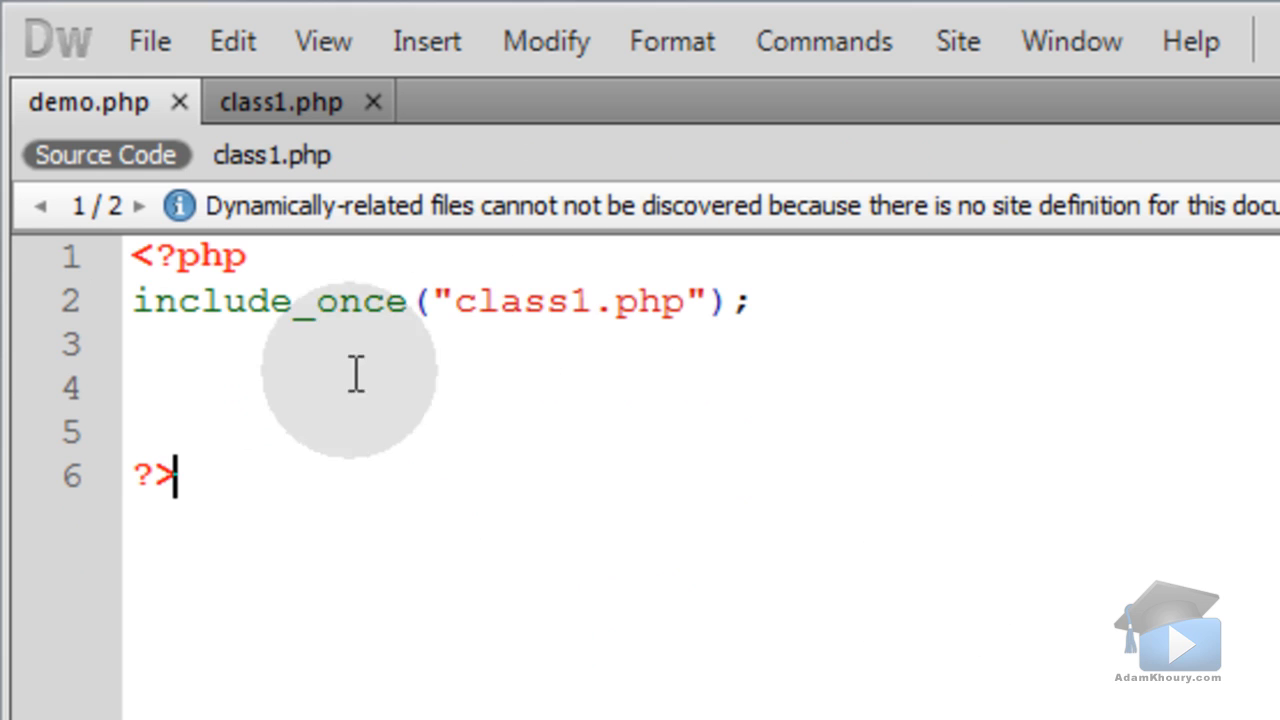
text($)
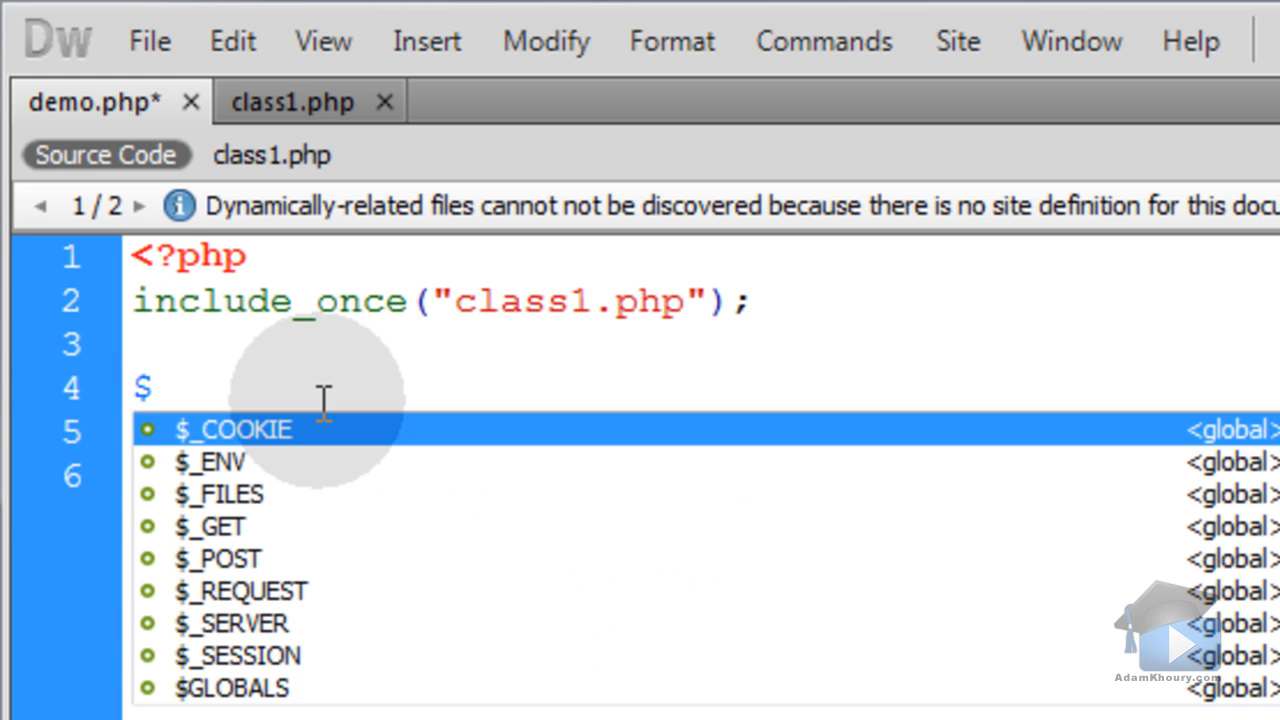
text(myOb)
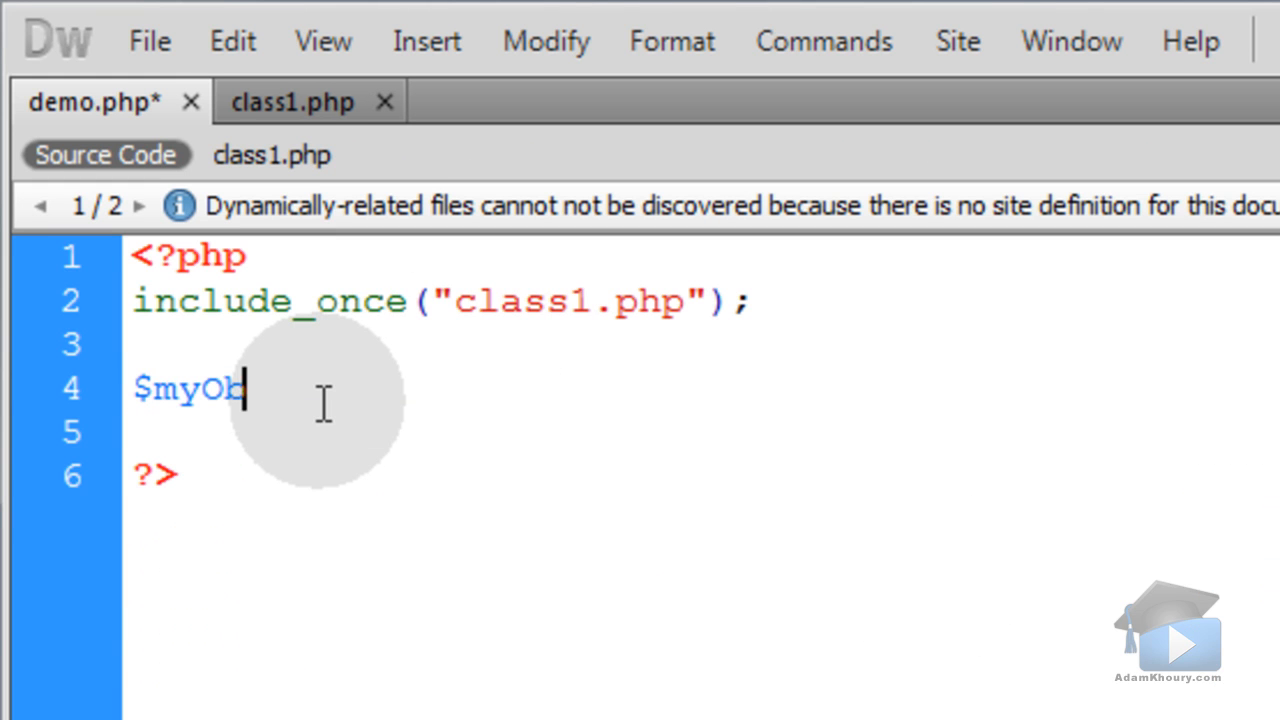
text(j =)
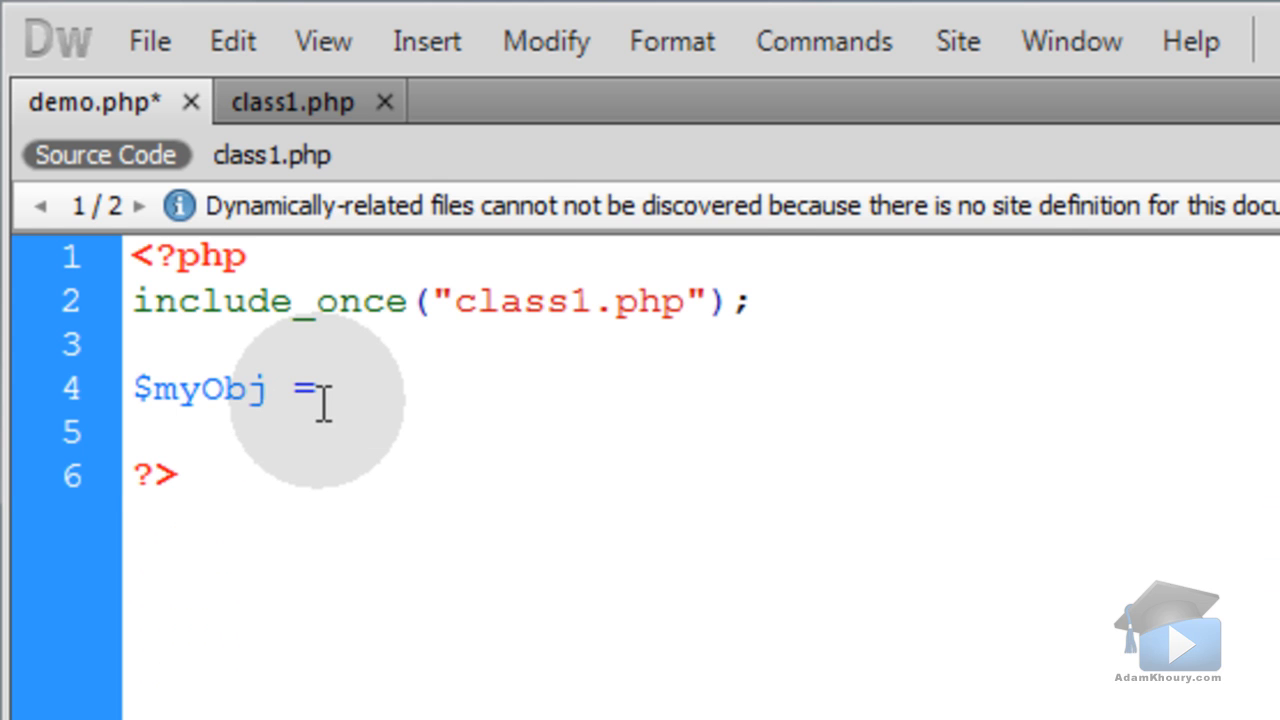
text(new cla)
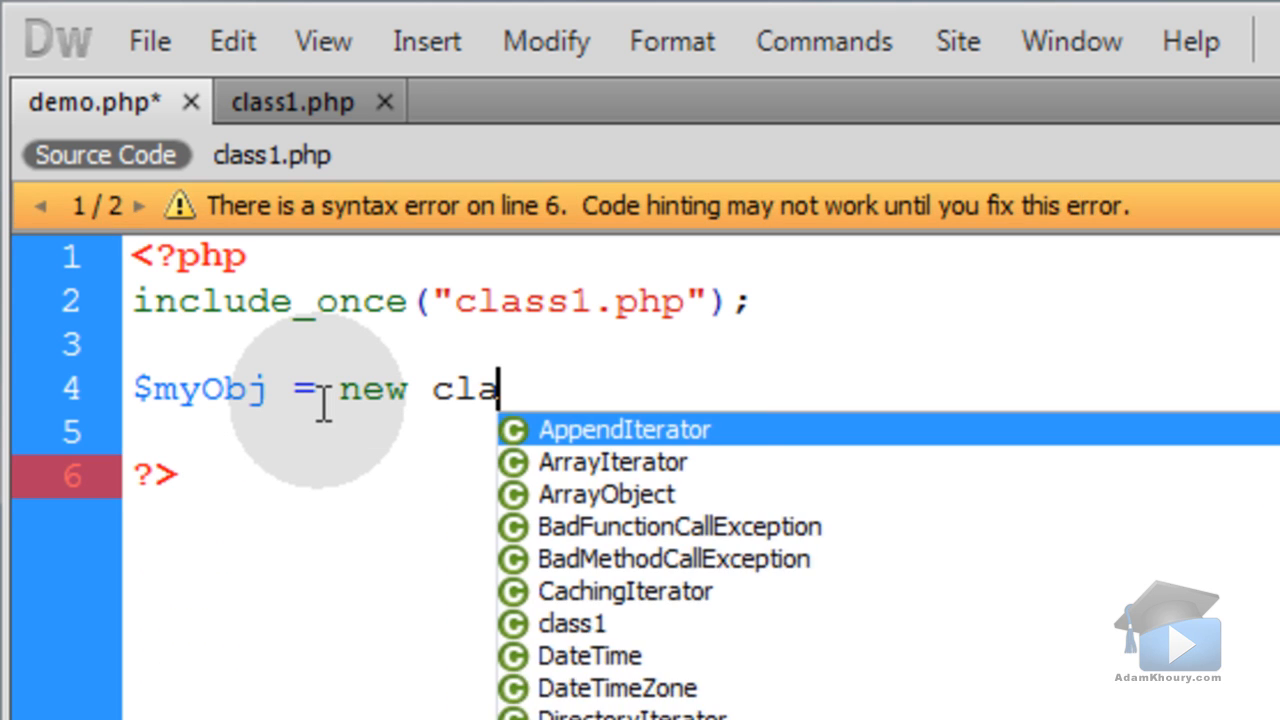
click(573, 623)
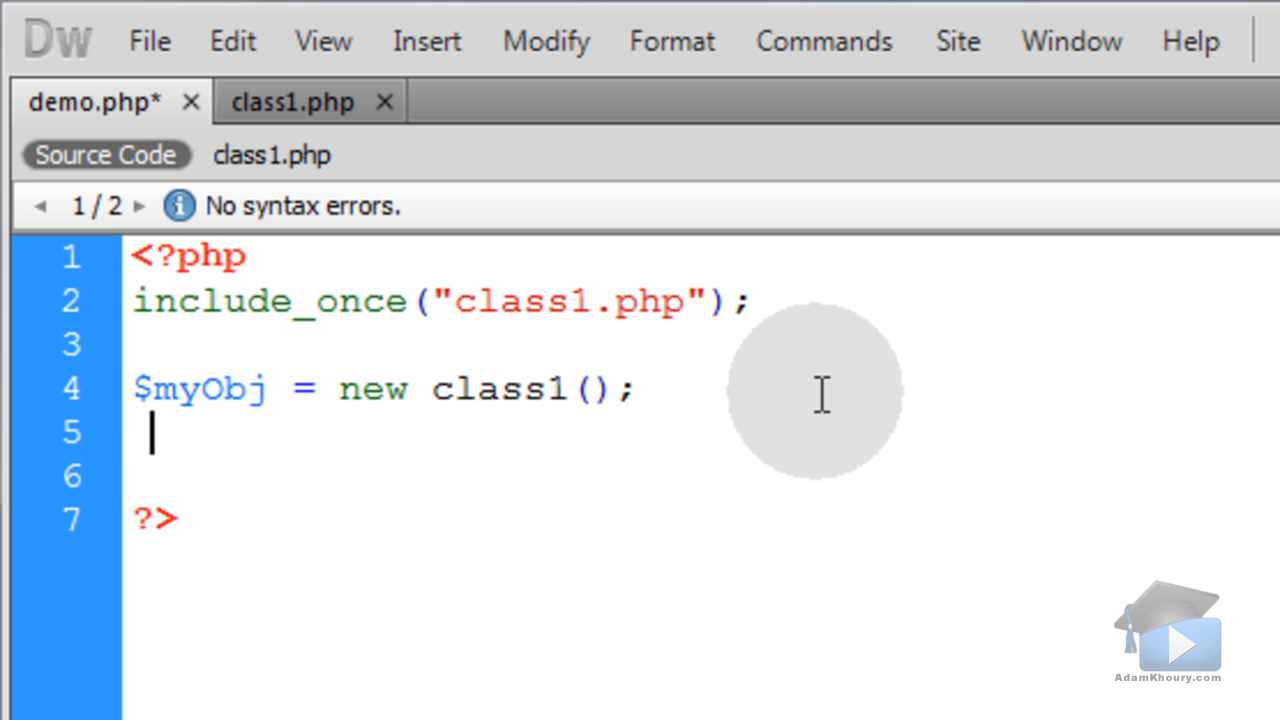
- Assign get_object_vars($myObj) to $arr
text($arr)
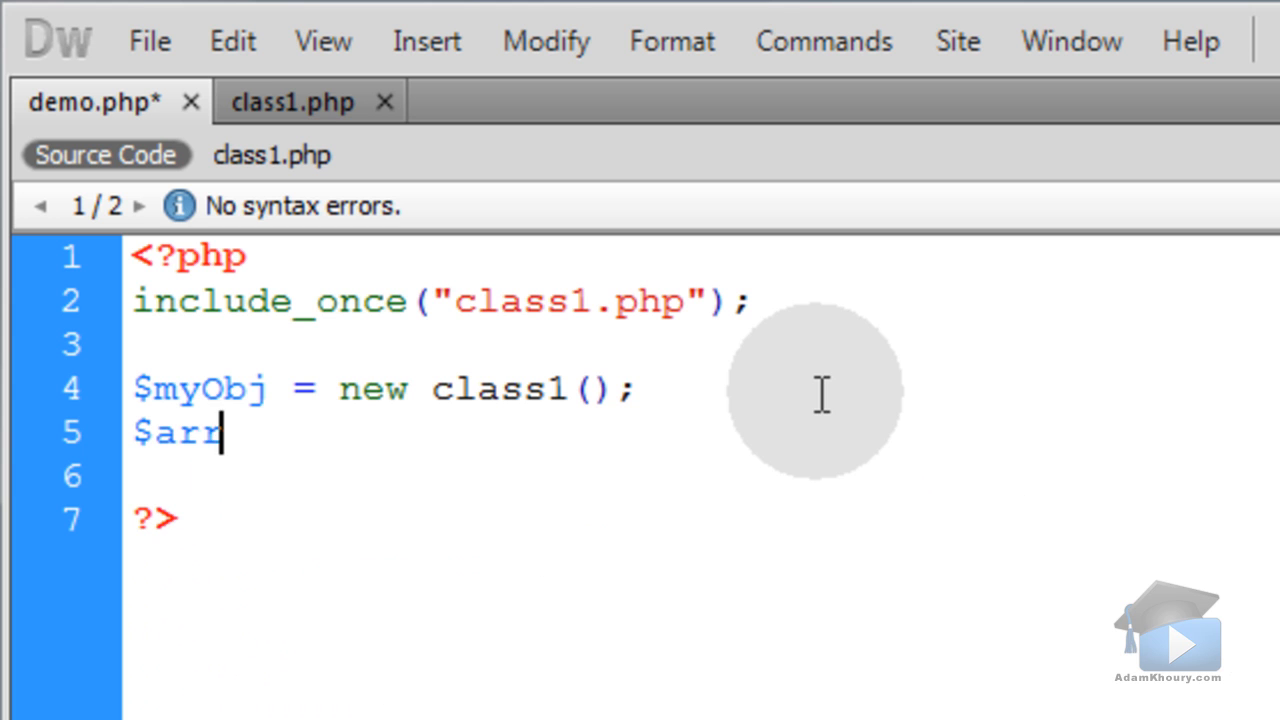
text(= get_object_vars($myObj);)
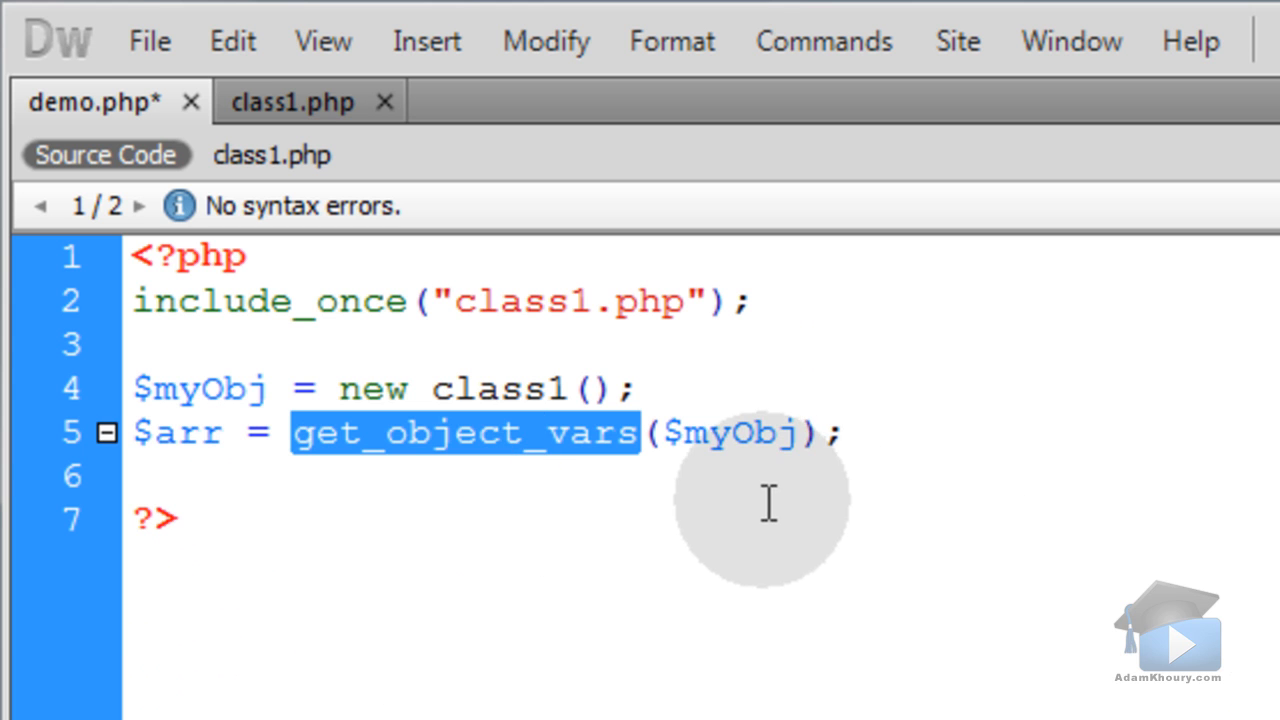
double_click(730, 433)
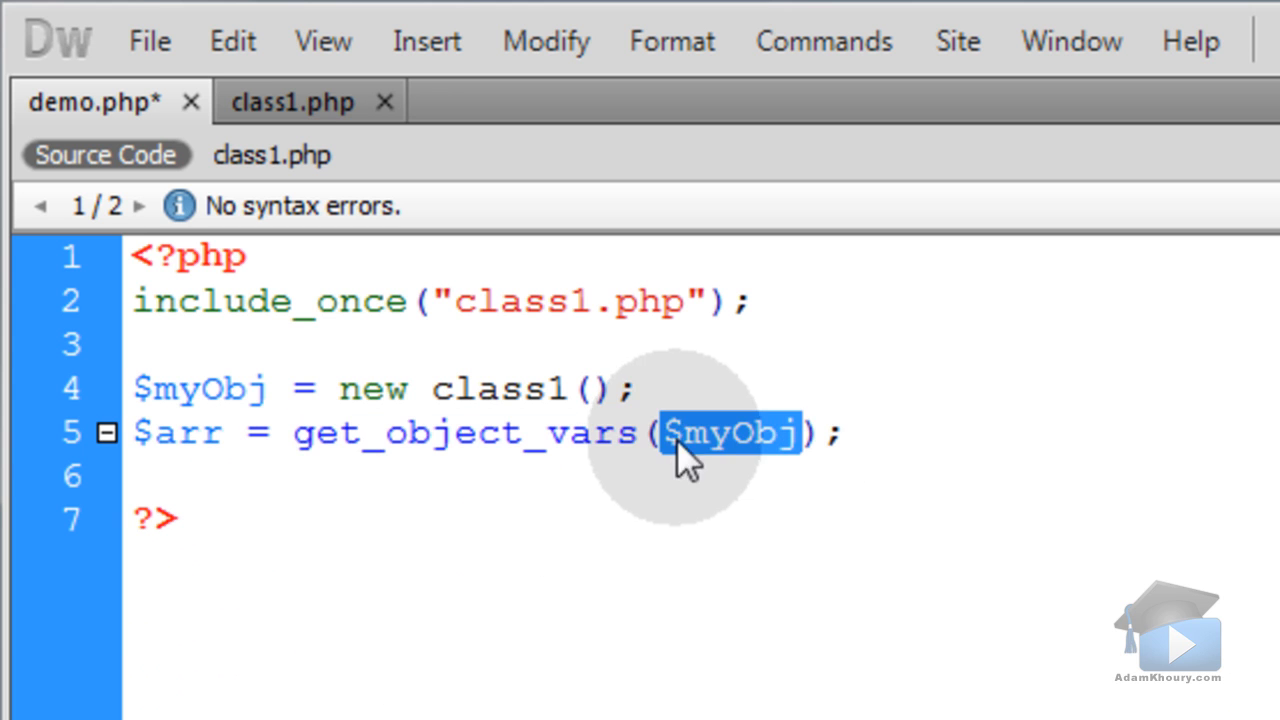
mouse_move(870, 418)
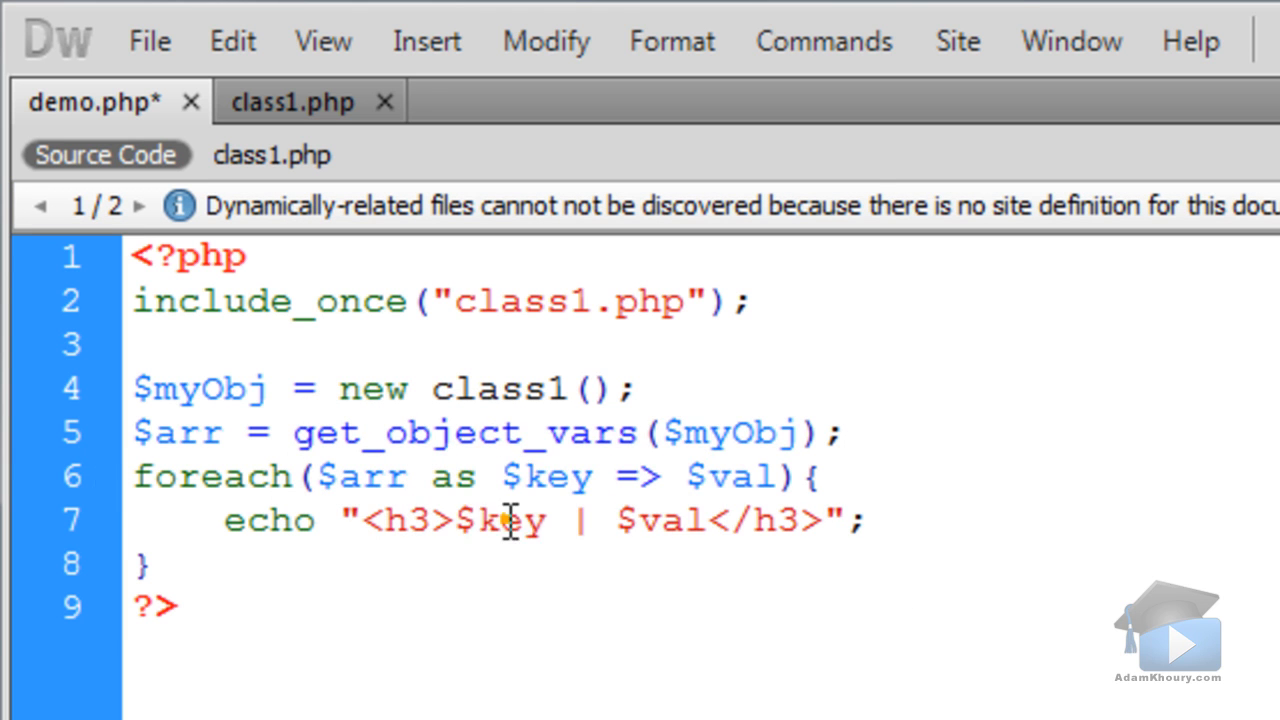
- Rename the foreach key variable to $name and check it in the echo line
double_click(560, 476)
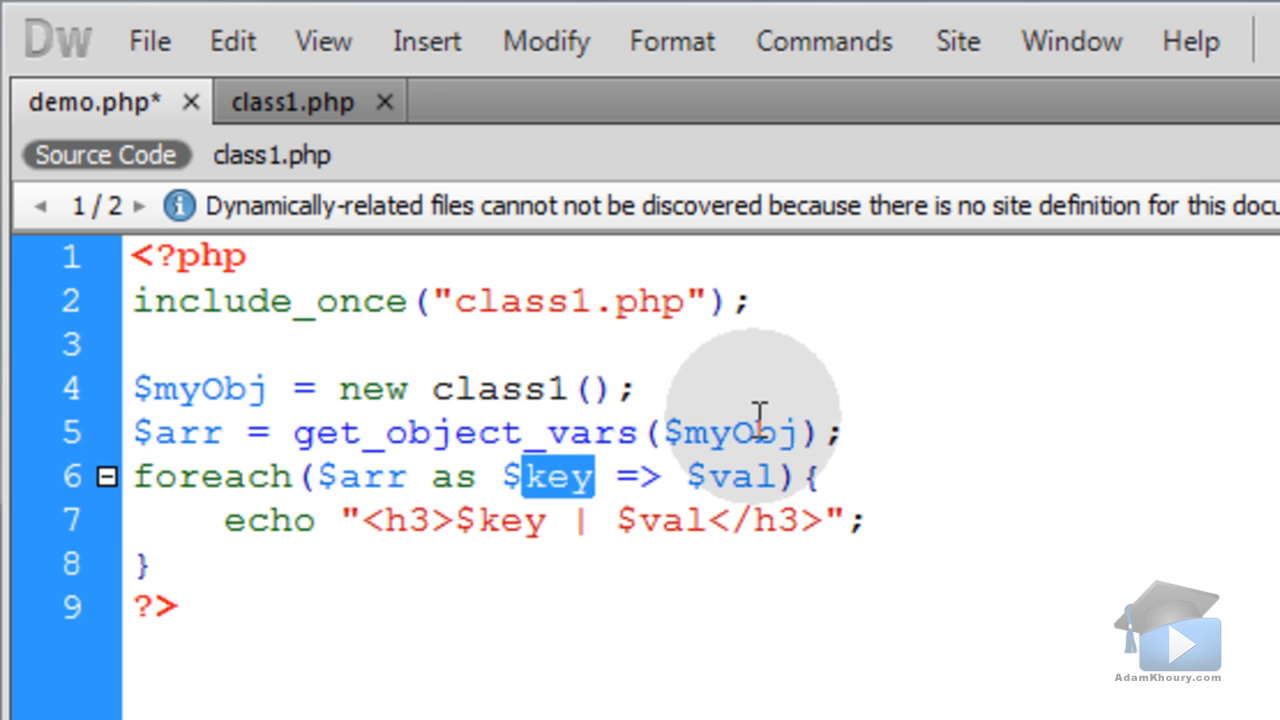
text(name)
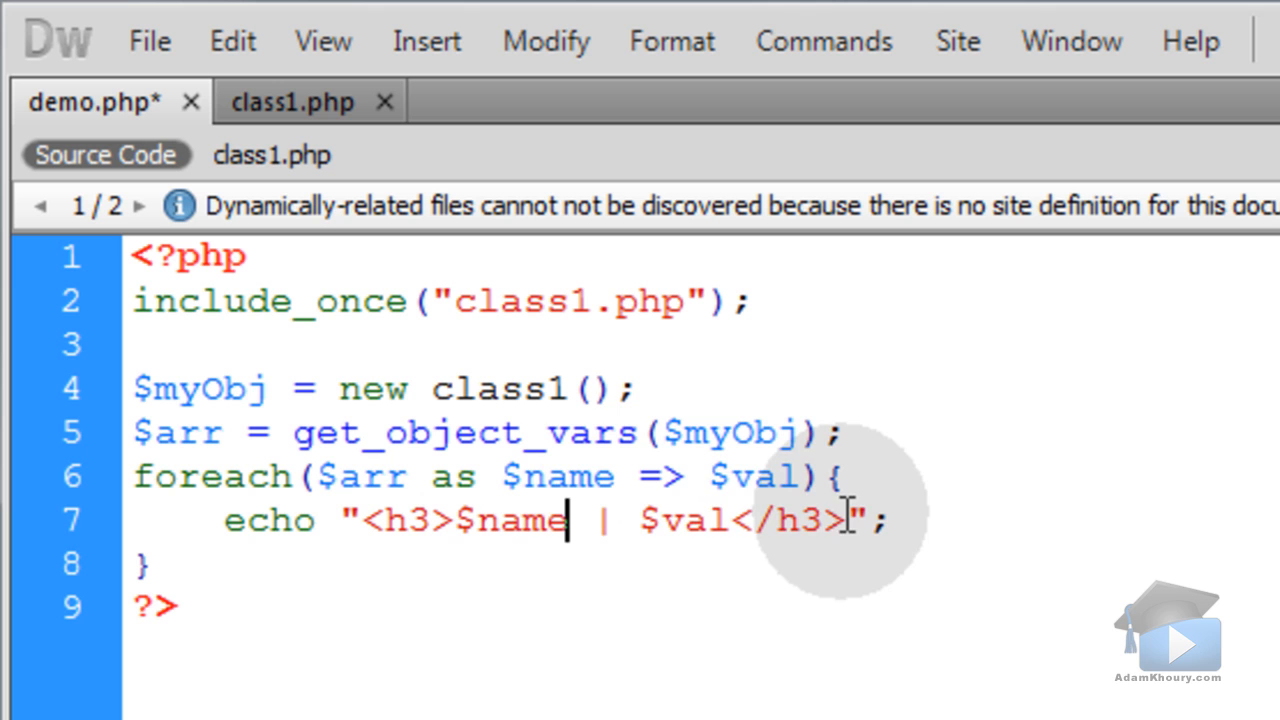
double_click(519, 520)
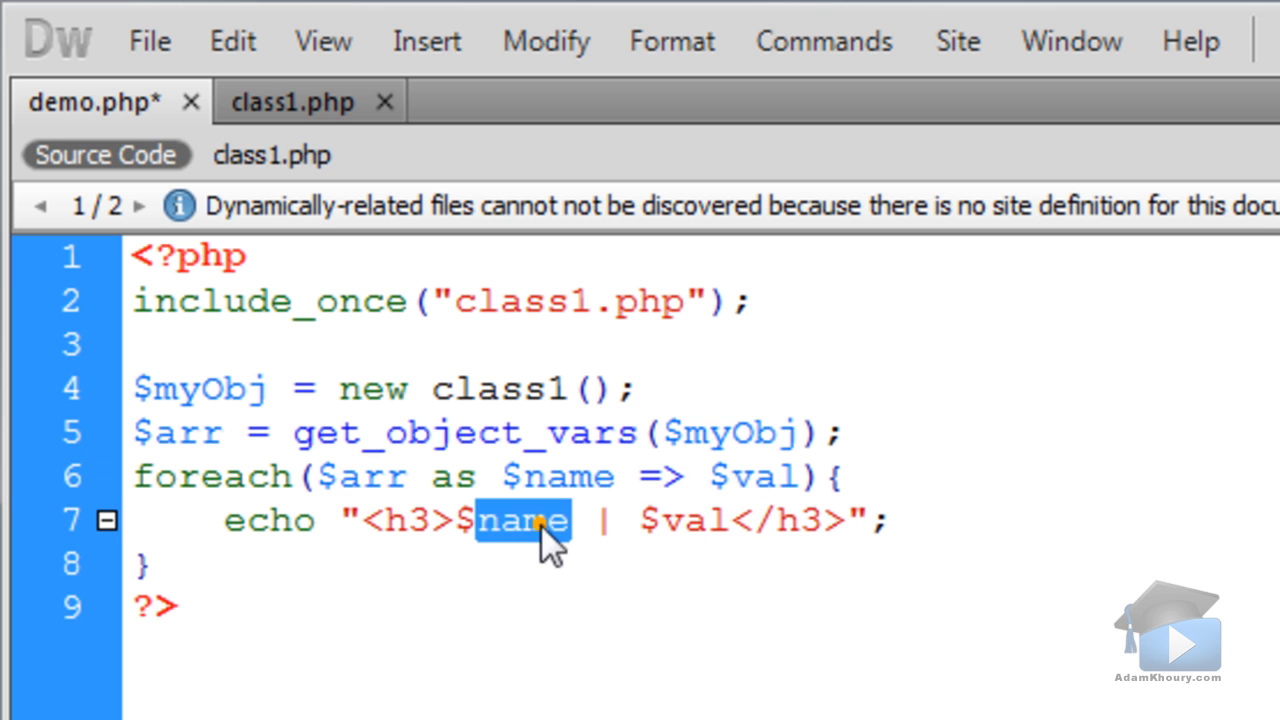
double_click(694, 520)
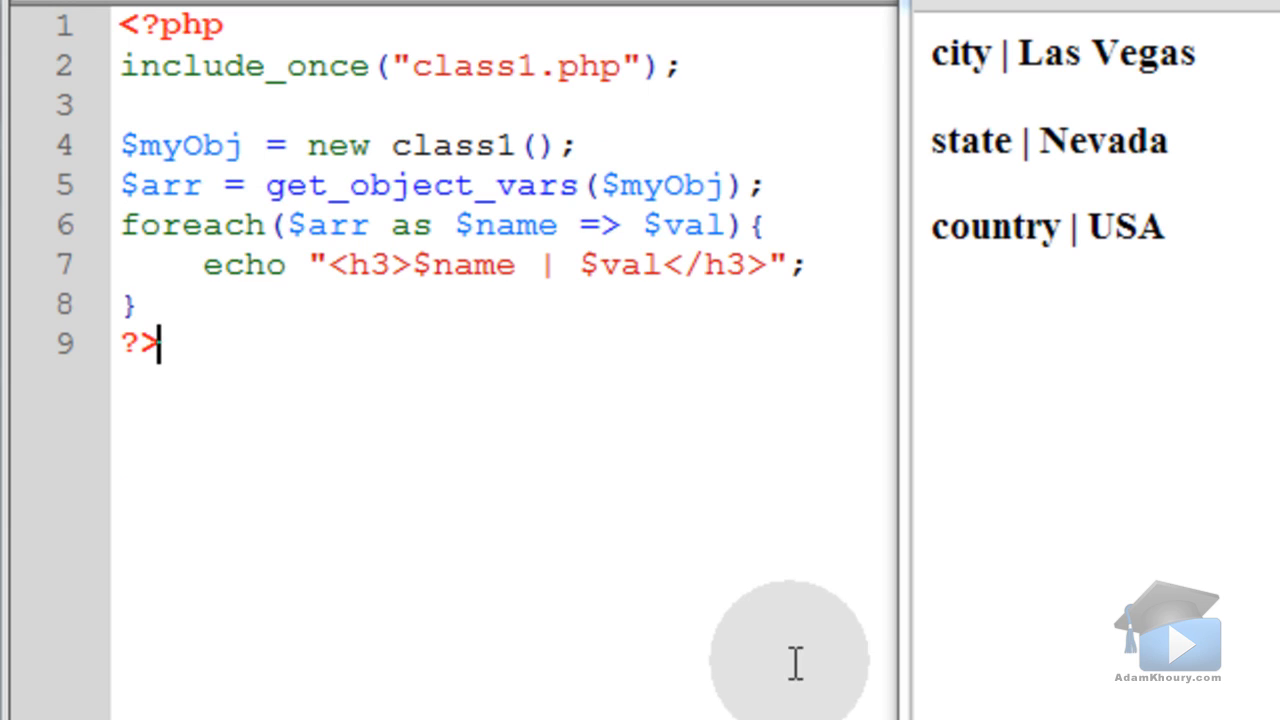
mouse_move(778, 576)
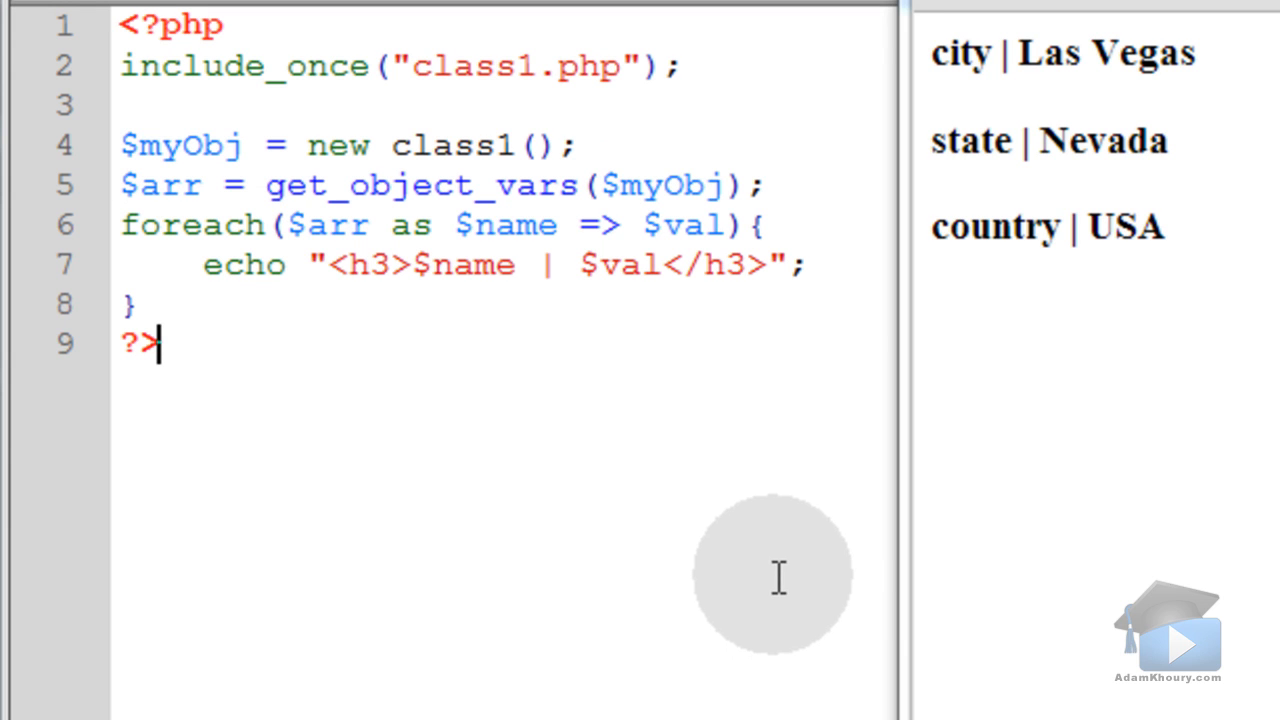
mouse_move(985, 225)
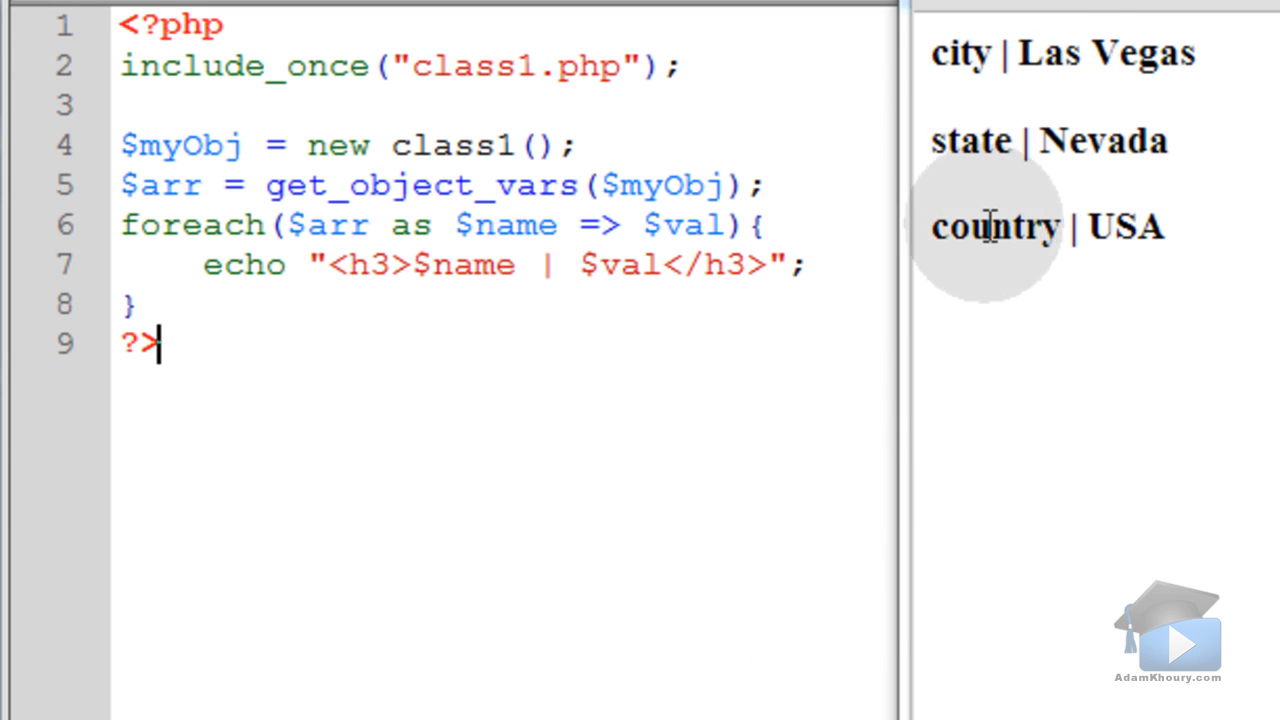
mouse_move(1135, 238)
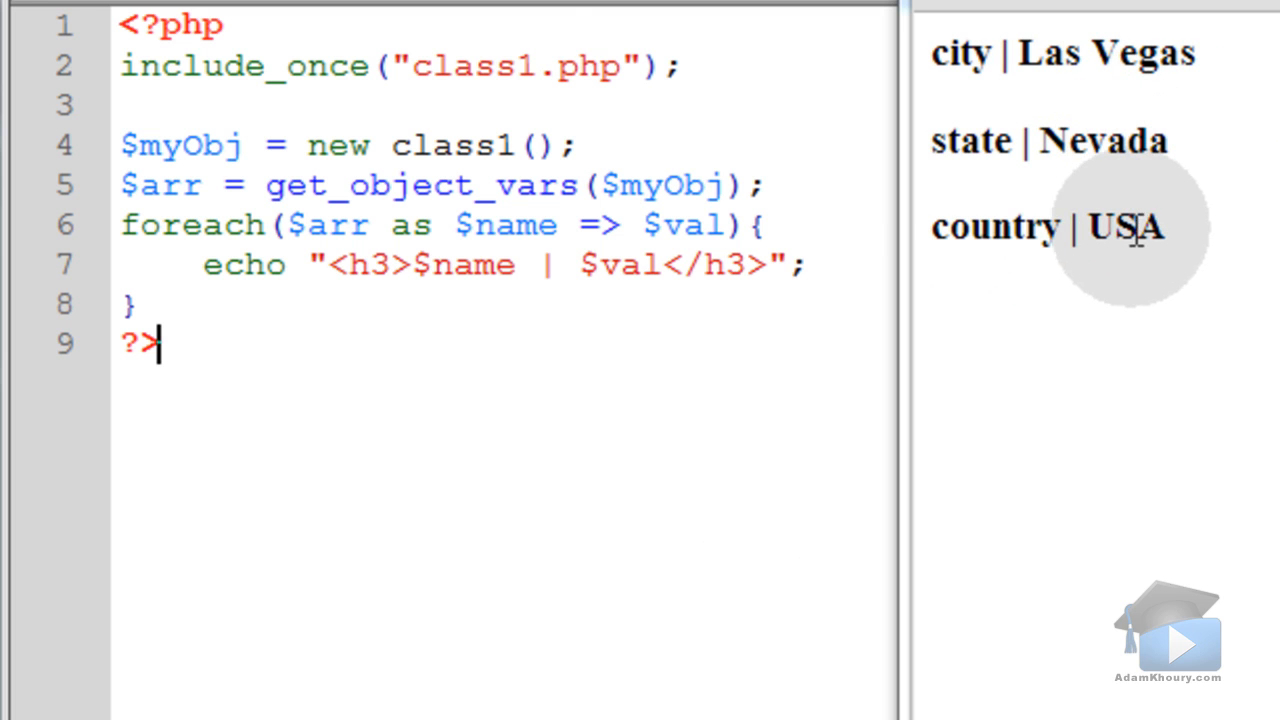